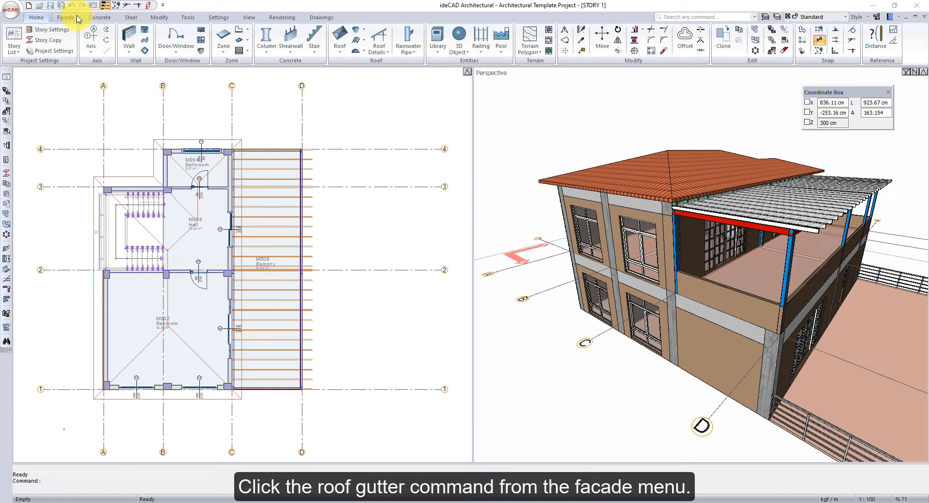
Add a Roof Gutter 04 along the building's roof eave via Facade > Roof Gutter
click(65, 16)
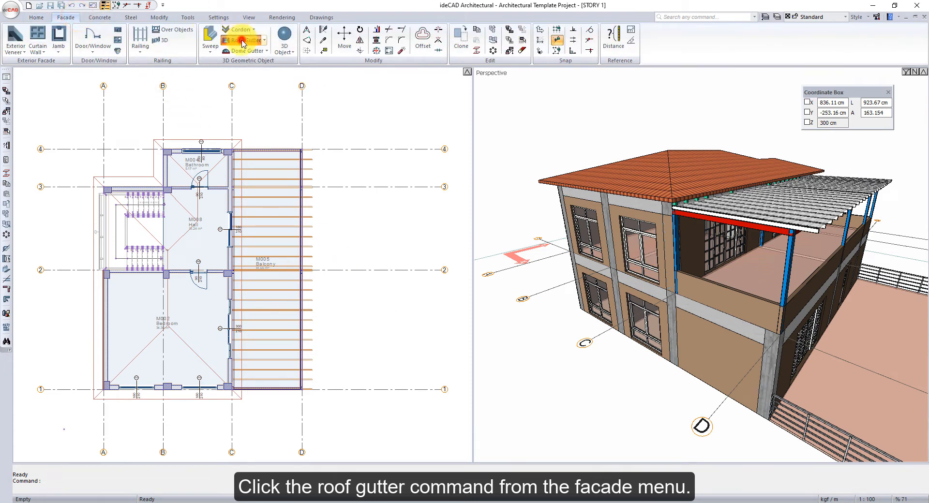
click(244, 40)
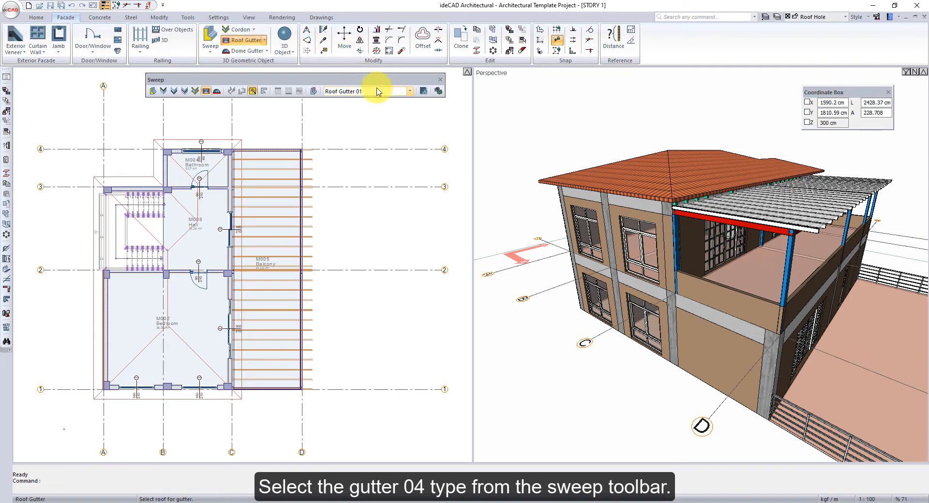
click(410, 91)
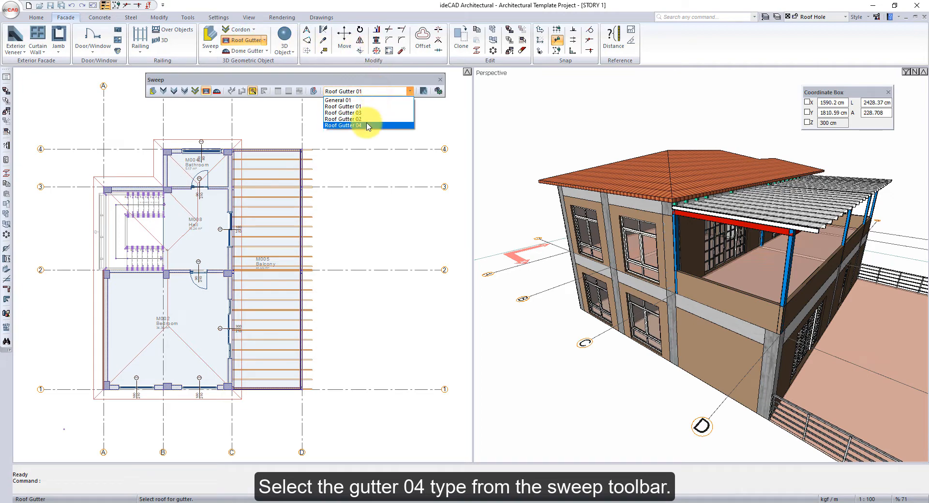
click(342, 126)
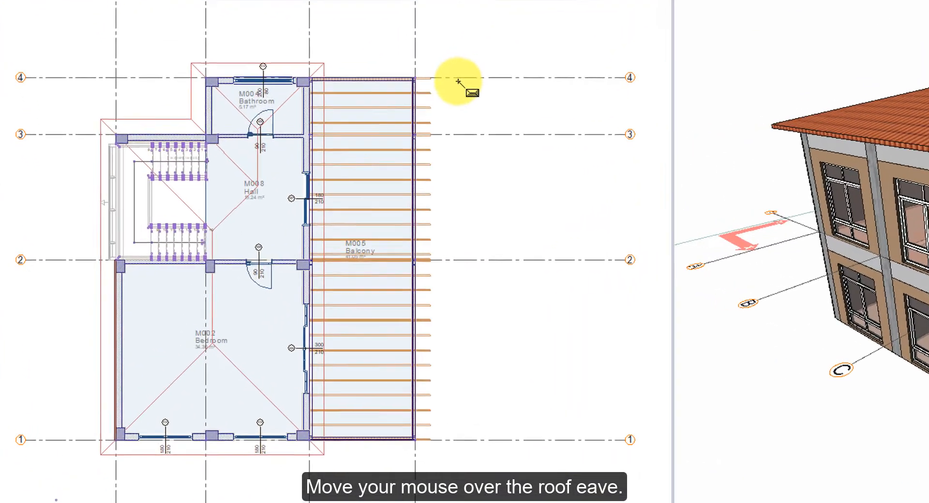
mouse_move(346, 210)
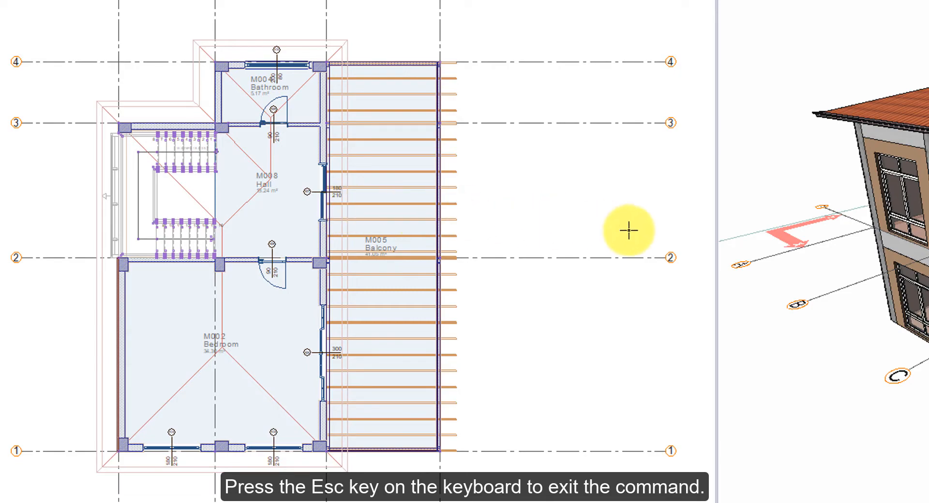
key(Escape)
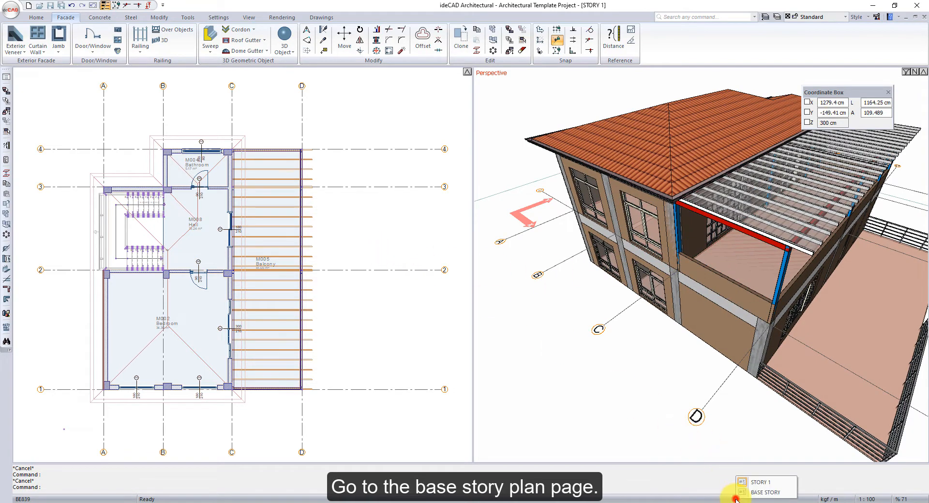
Activate the base story plan and open Rainwater Pipe settings from the Home tools
click(765, 493)
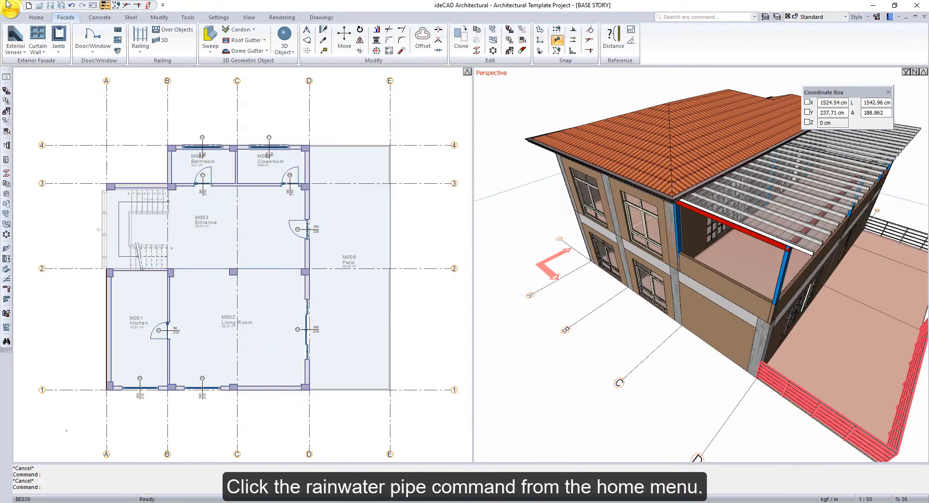
click(36, 18)
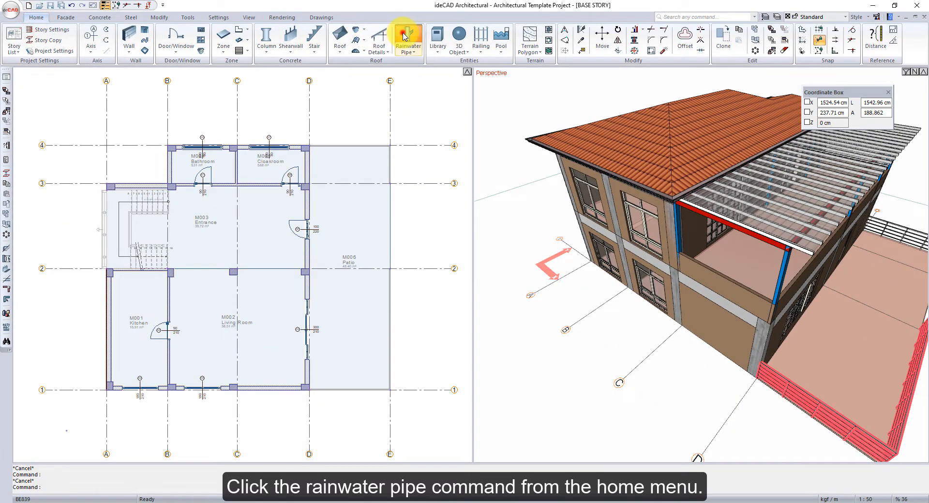
click(408, 37)
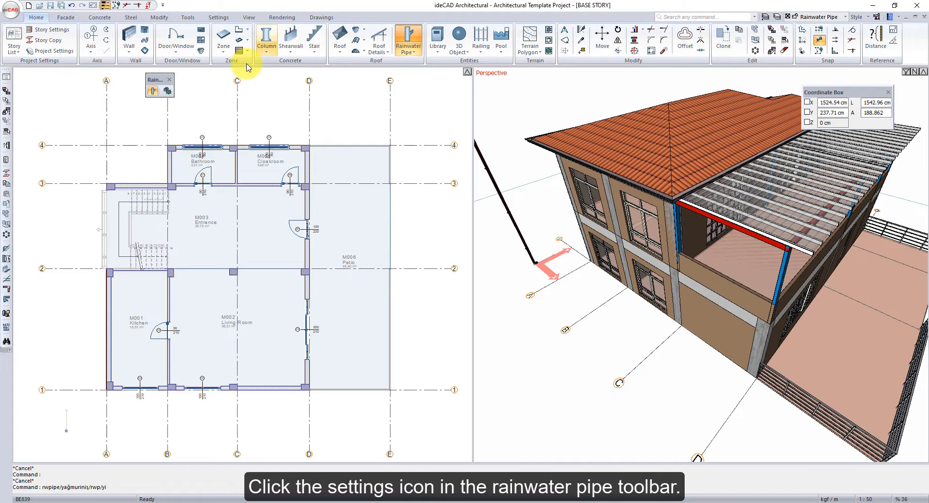
click(152, 91)
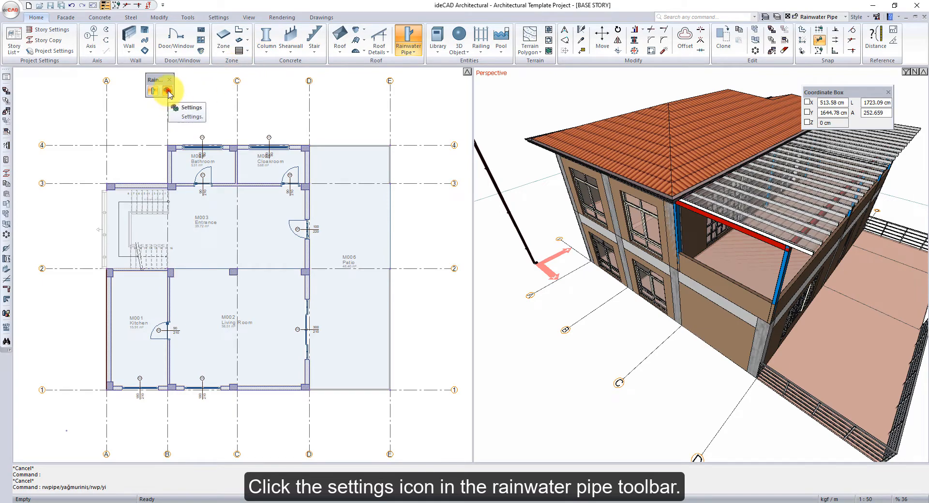
click(168, 92)
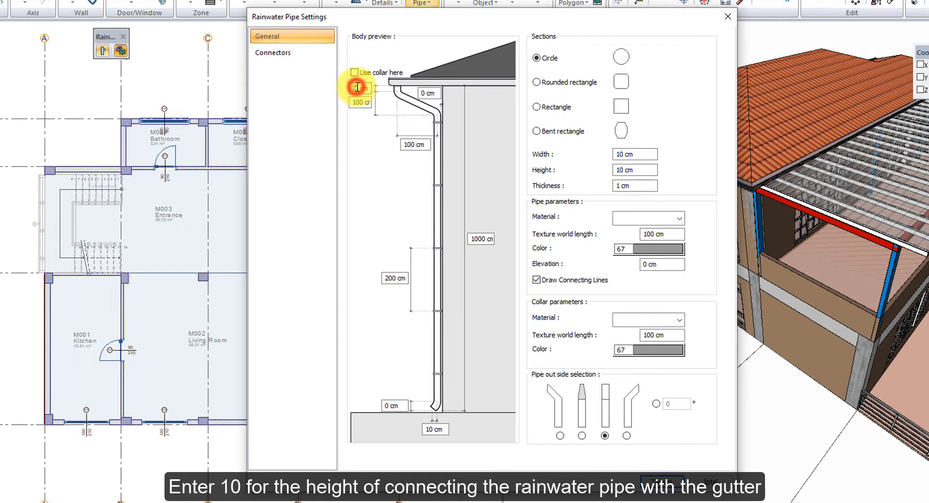
Set pipe connection 10 below gutter, 20 from wall, height 600, and confirm with Tamam
text(10)
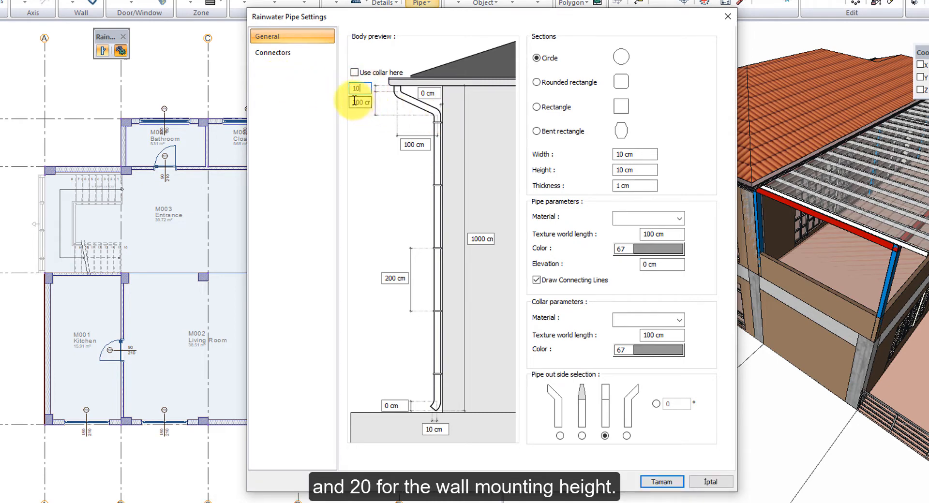
text(2)
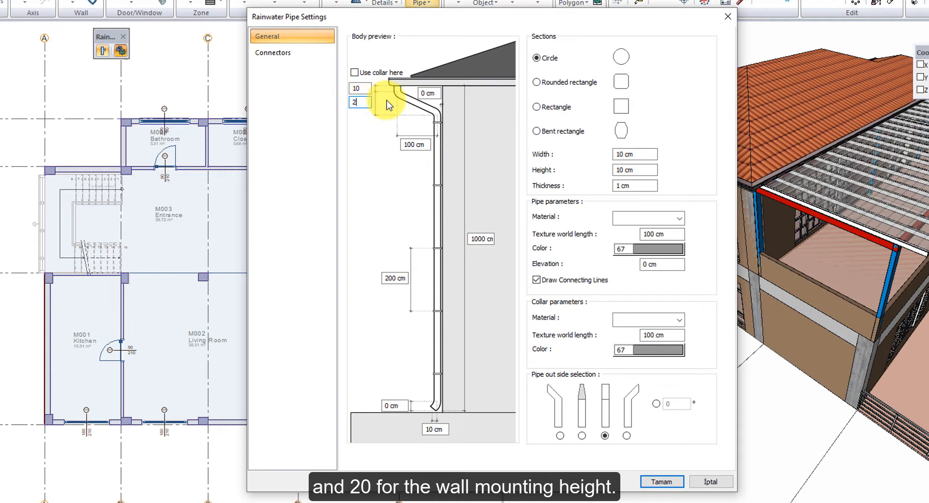
text(0)
click(414, 144)
text(50)
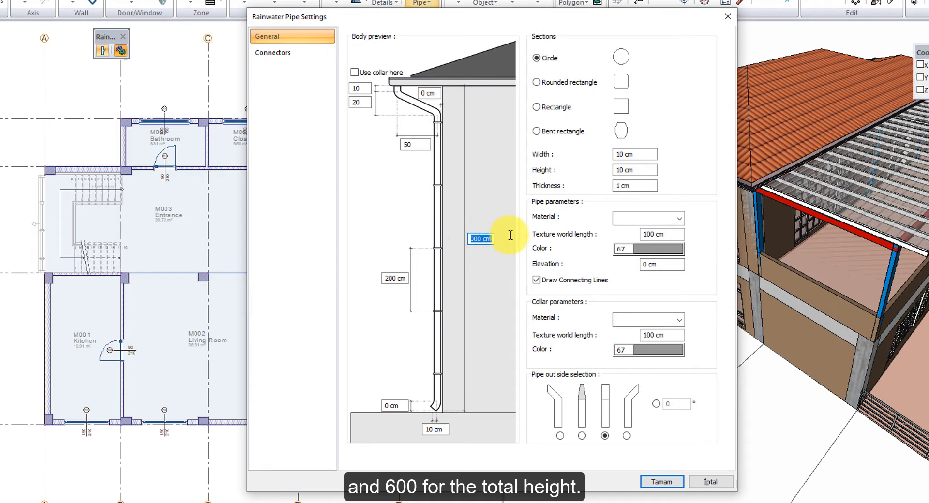
text(600)
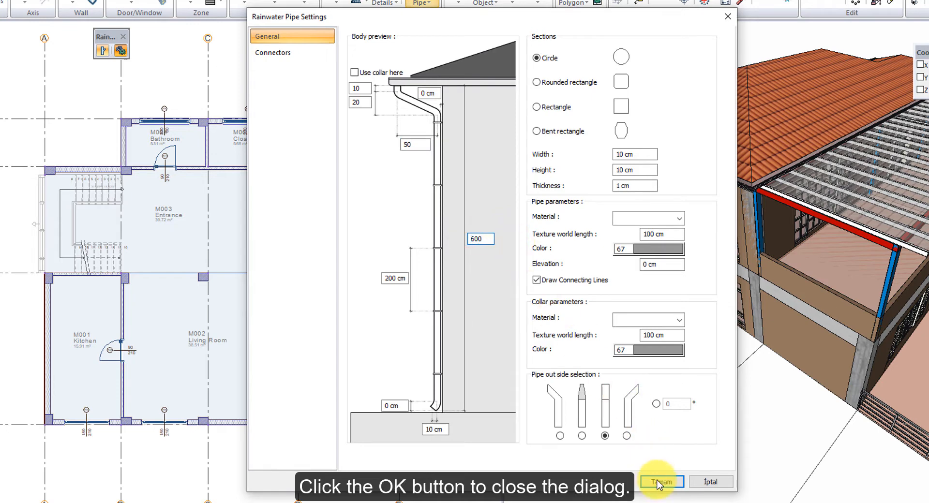
click(660, 481)
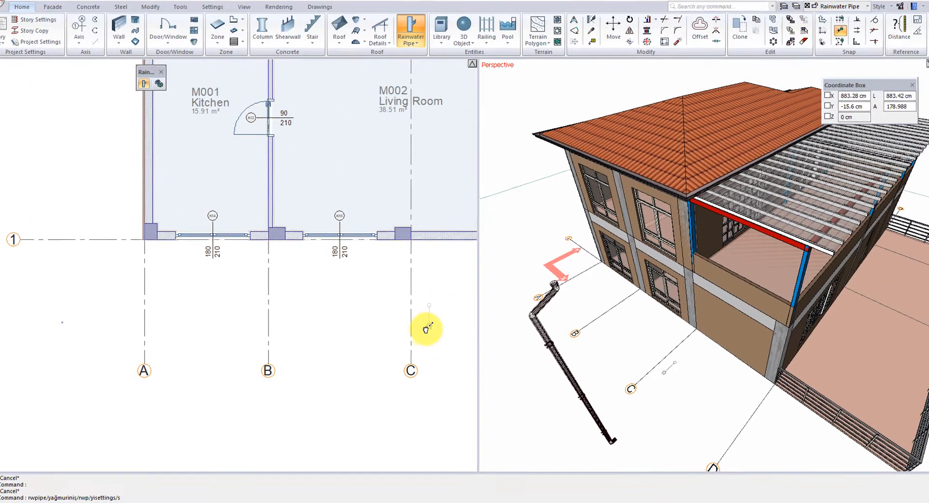
Place a rainwater pipe at the C-1 axis intersection and leave placement
click(406, 243)
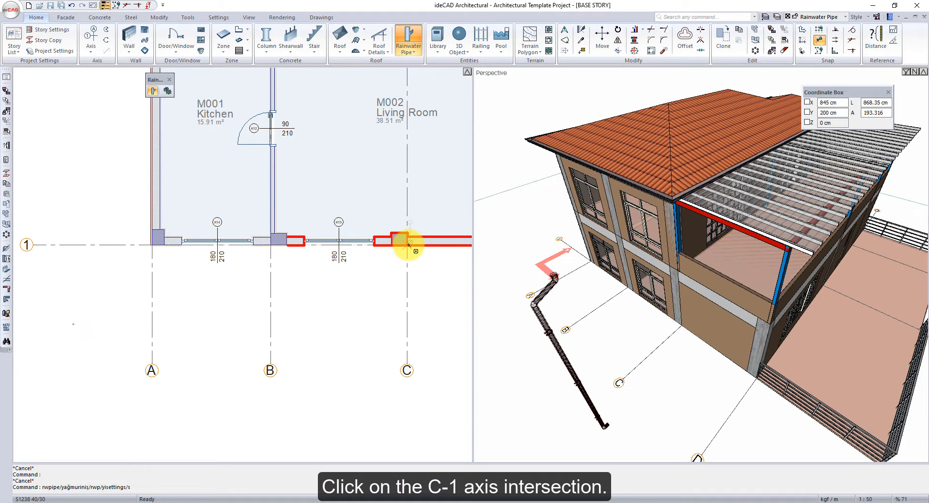
click(407, 241)
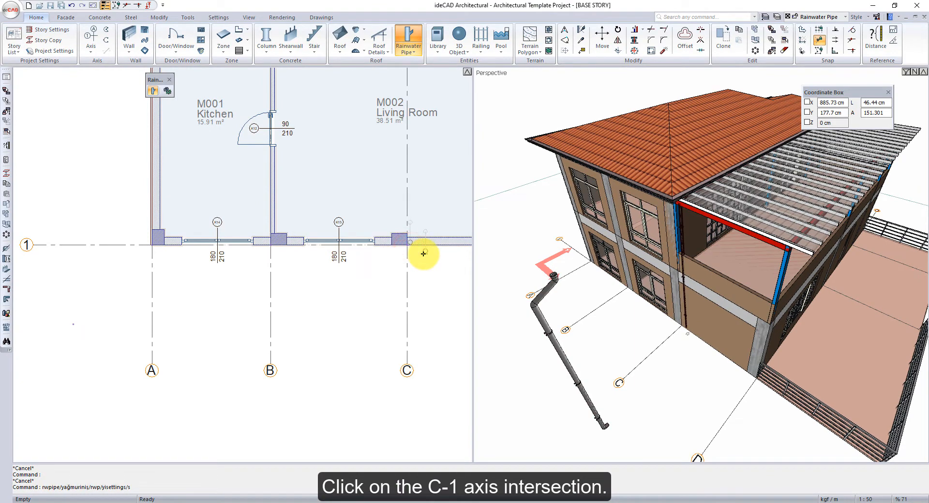
click(408, 244)
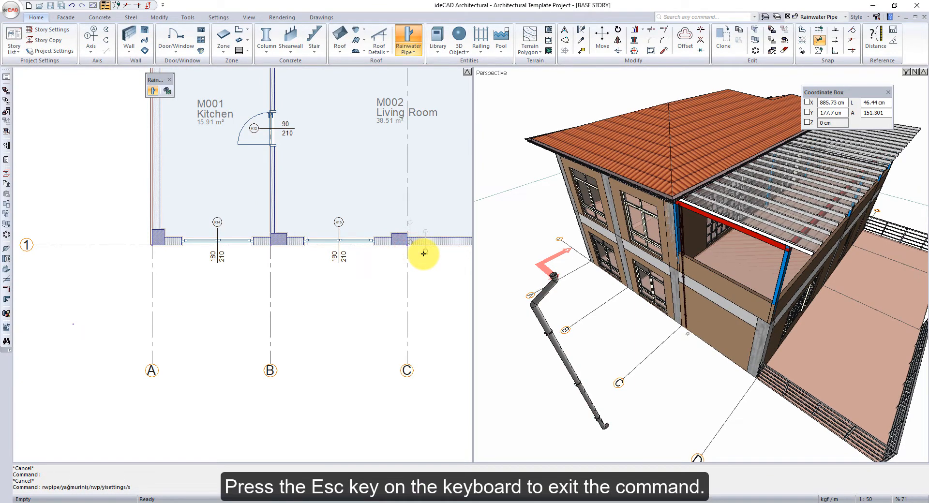
key(Escape)
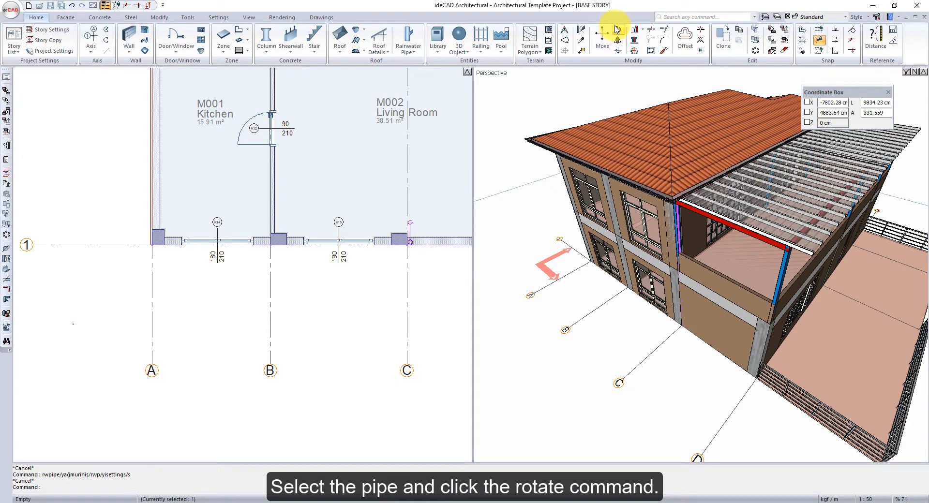
Rotate the C-1 pipe into position and start placing another at A-1
click(653, 28)
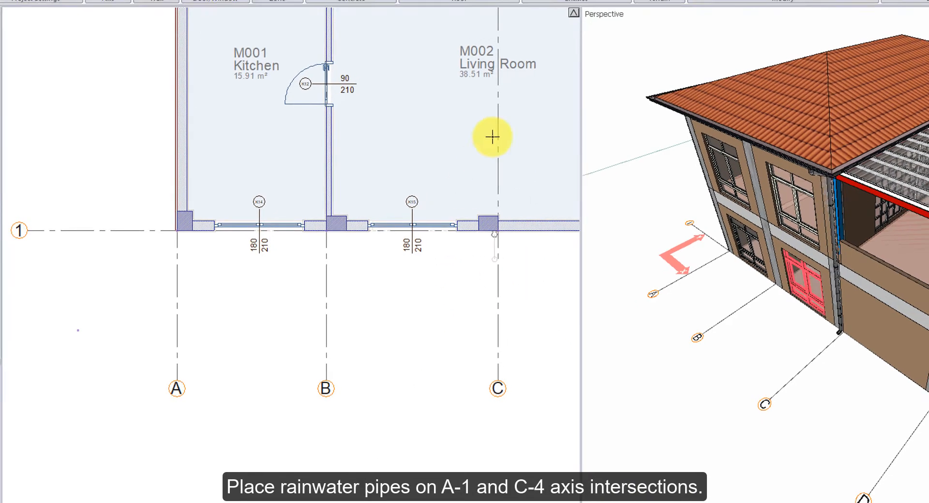
click(150, 241)
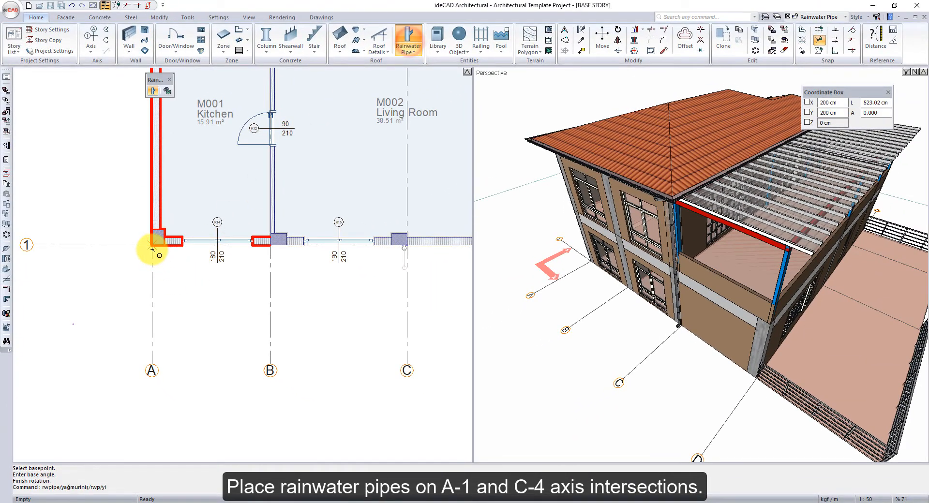